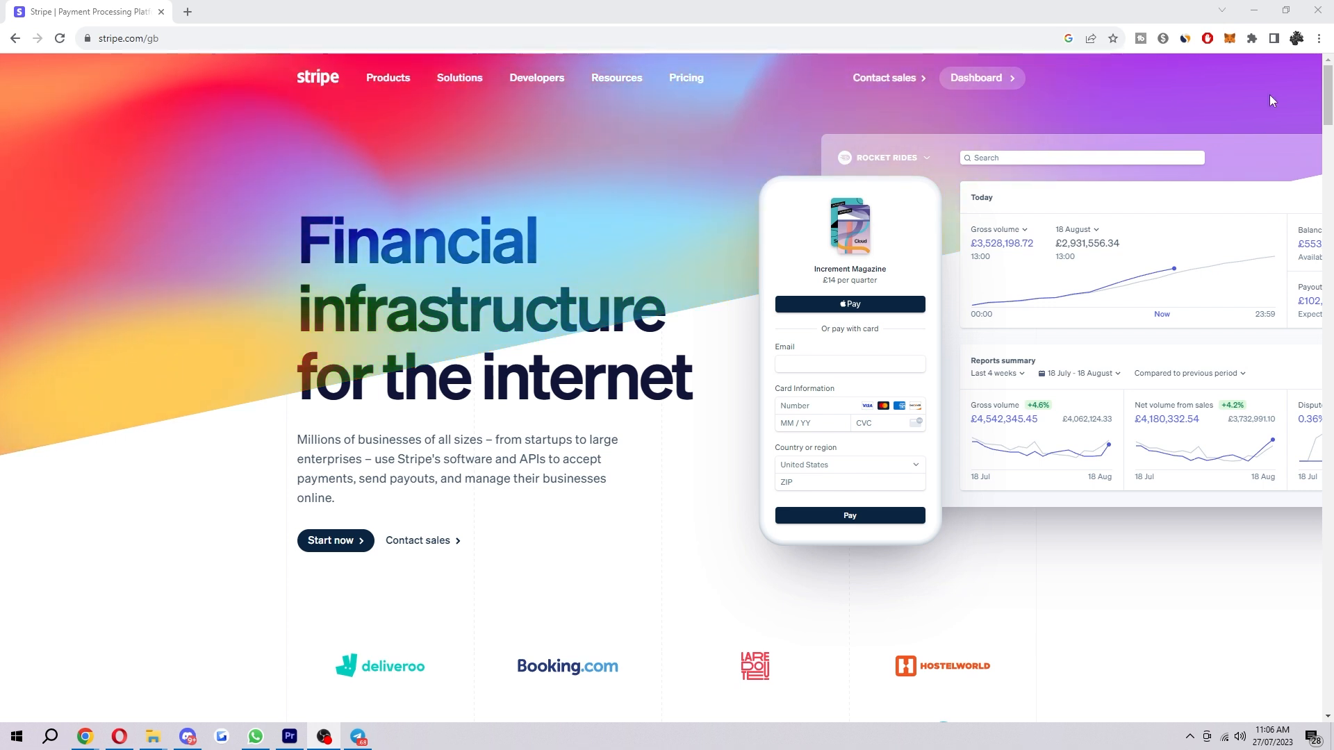
# - Go from stripe.com to the test-mode Stripe Dashboard home for New Business
pyautogui.click(980, 77)
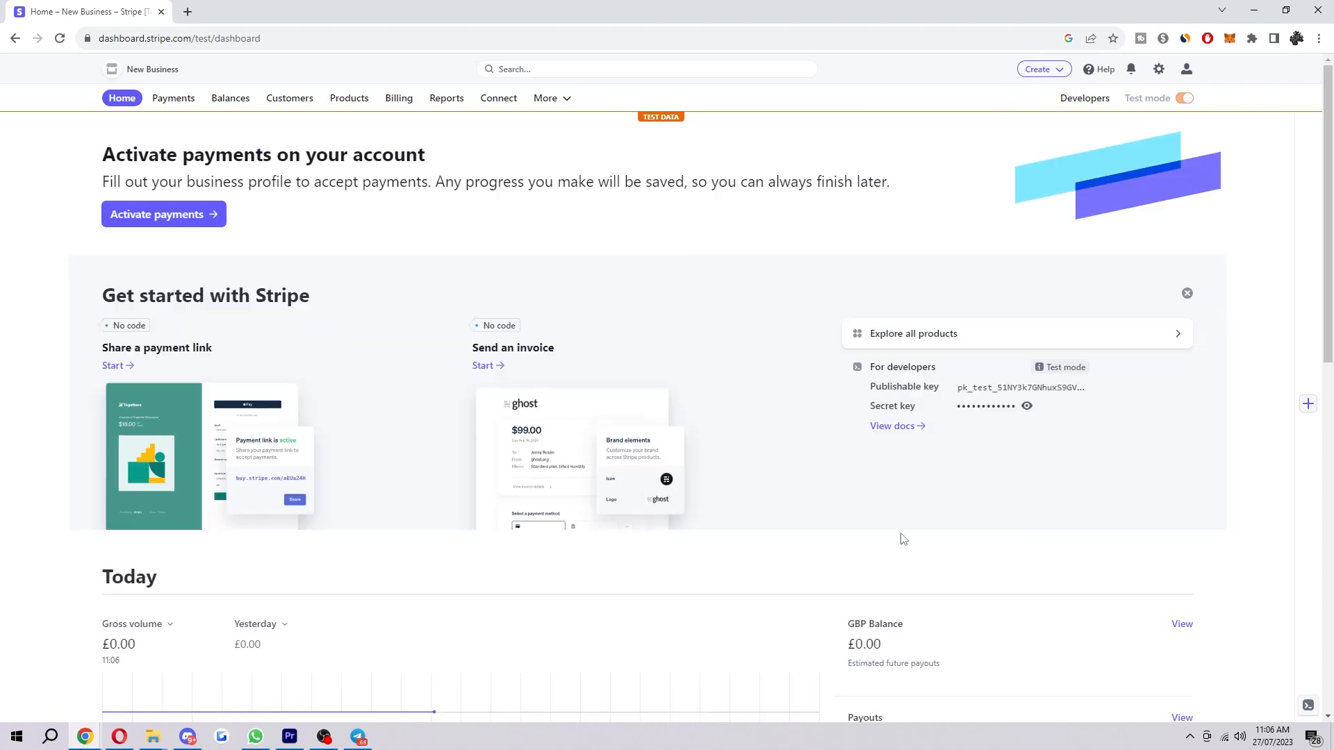
pyautogui.moveTo(1039, 69)
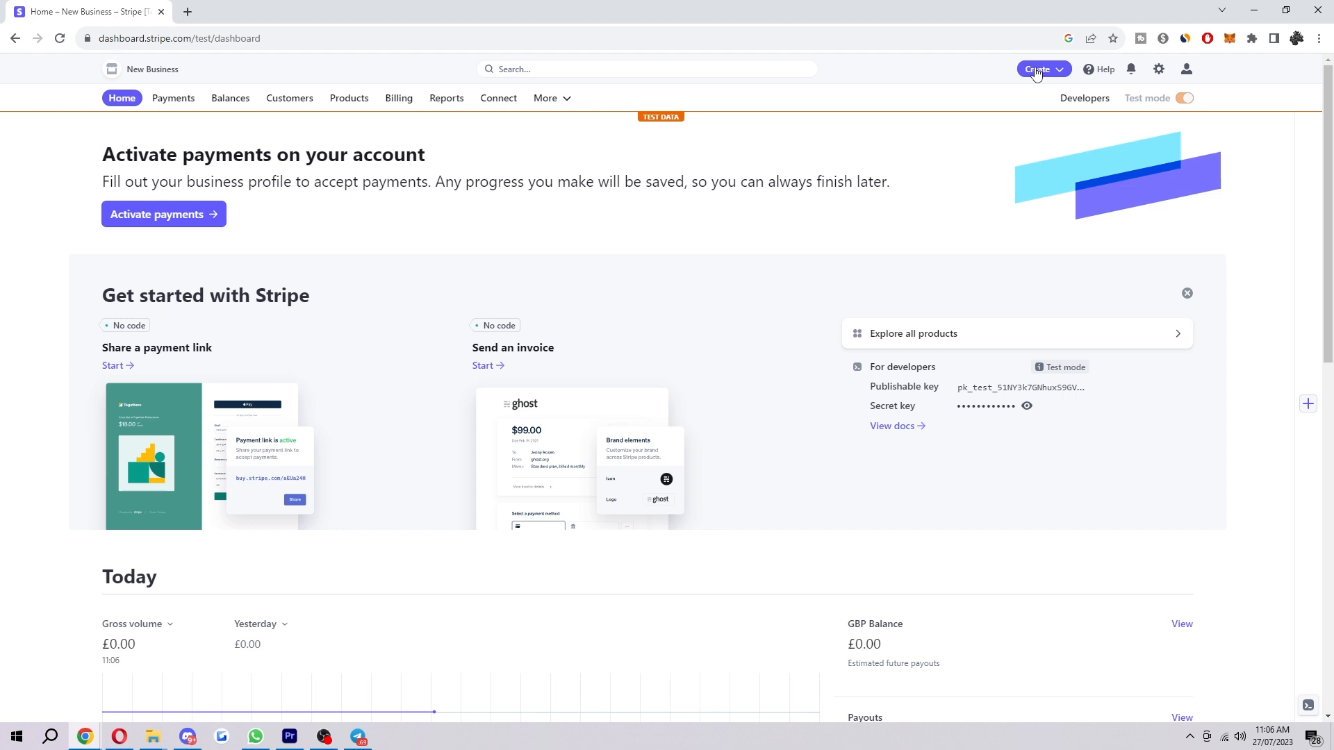
# - Start a new invoice from Create and name the account 'company'
pyautogui.click(1038, 68)
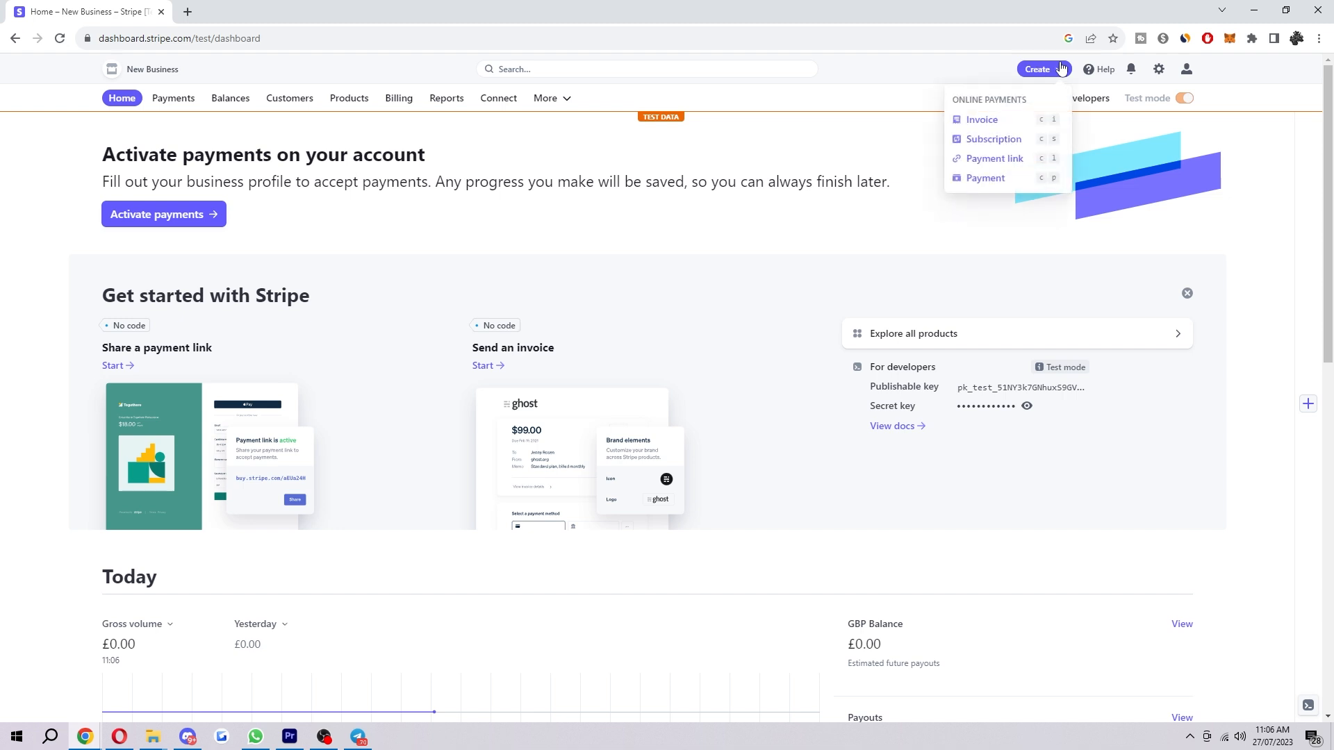
pyautogui.moveTo(981, 119)
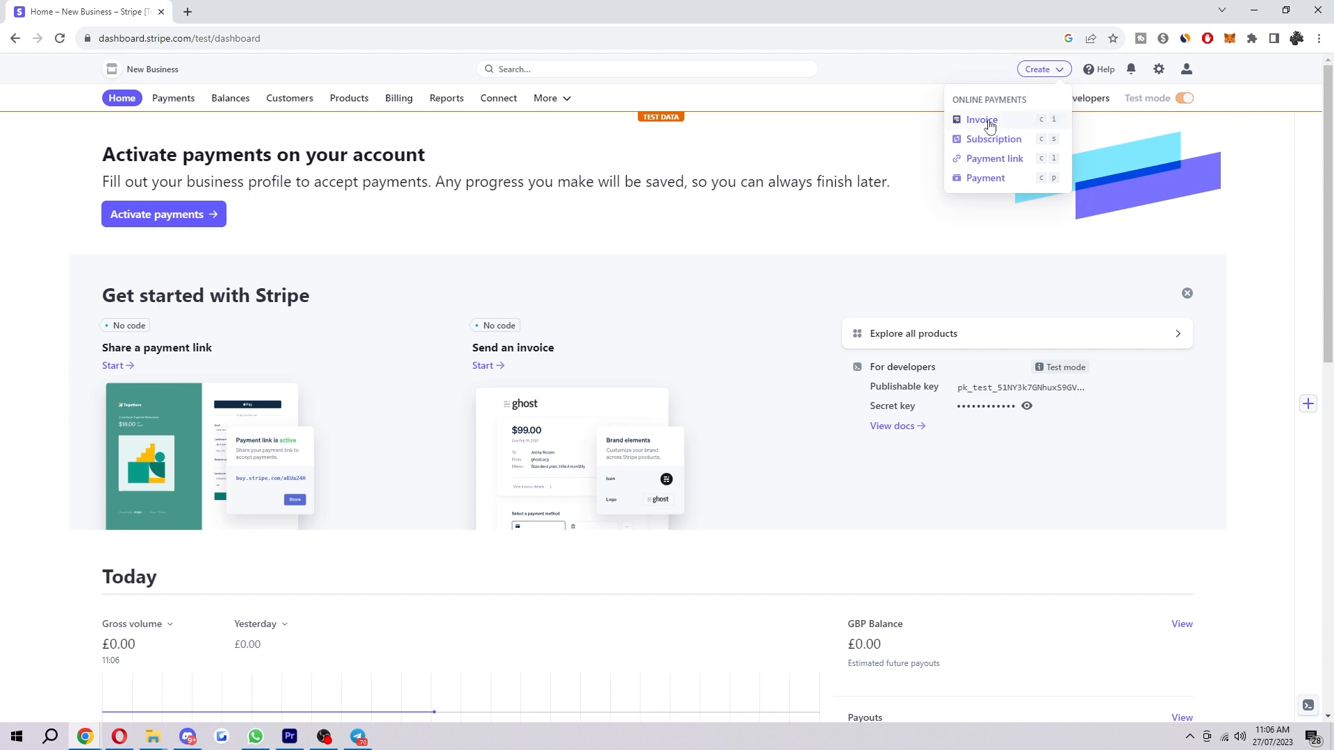
pyautogui.click(981, 118)
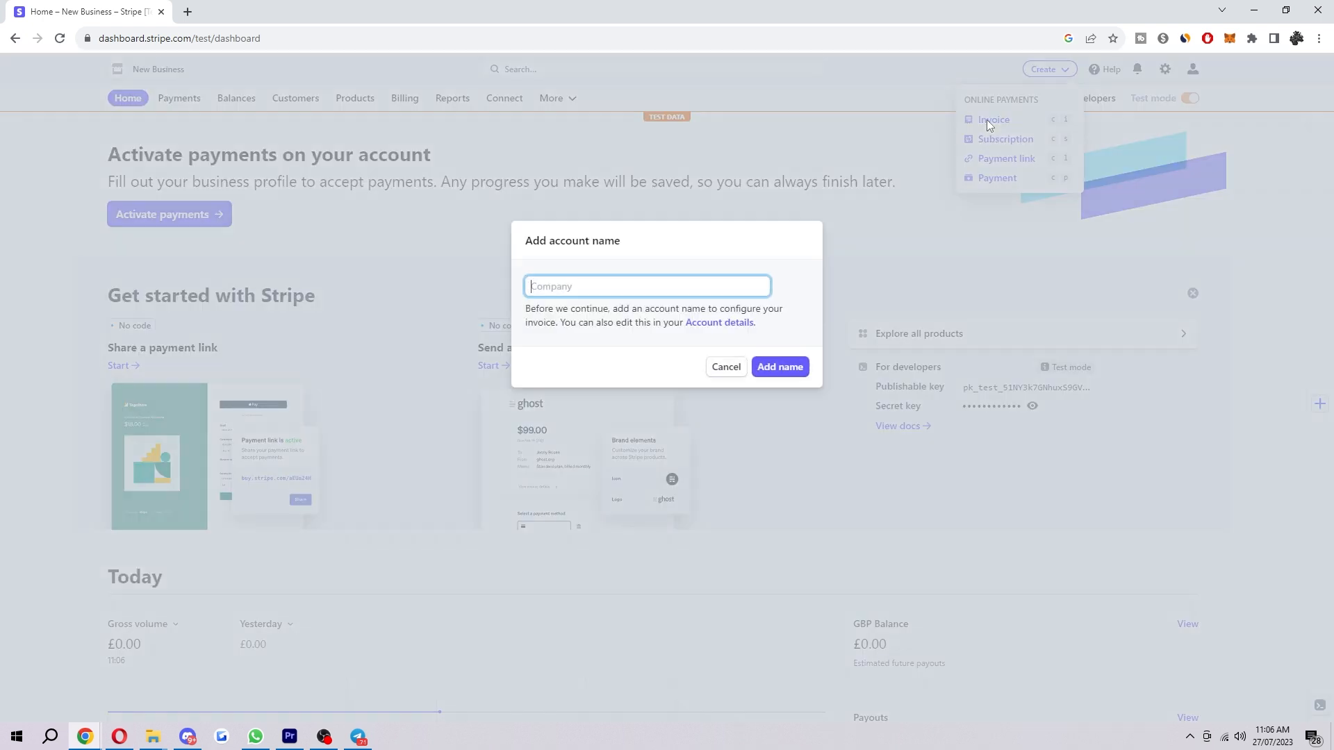
pyautogui.write('compoa')
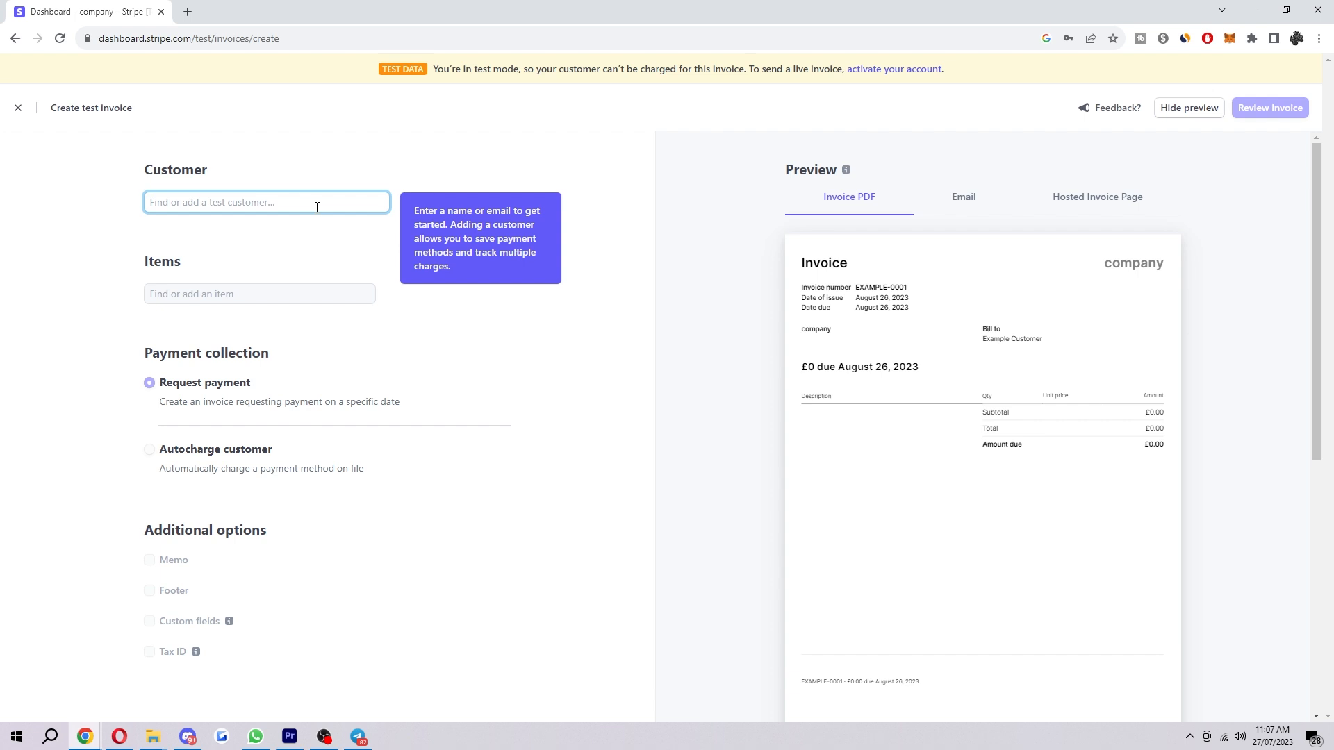
pyautogui.write('customer')
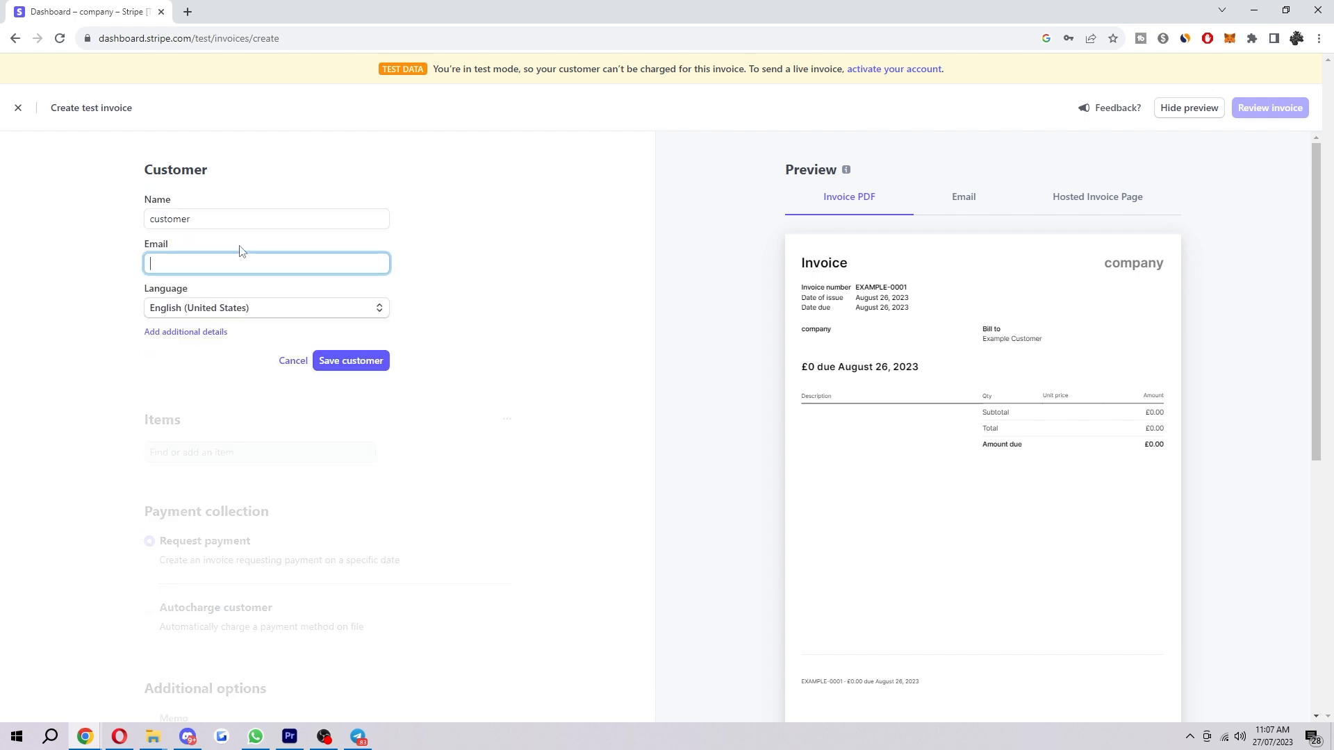
pyautogui.write('cur')
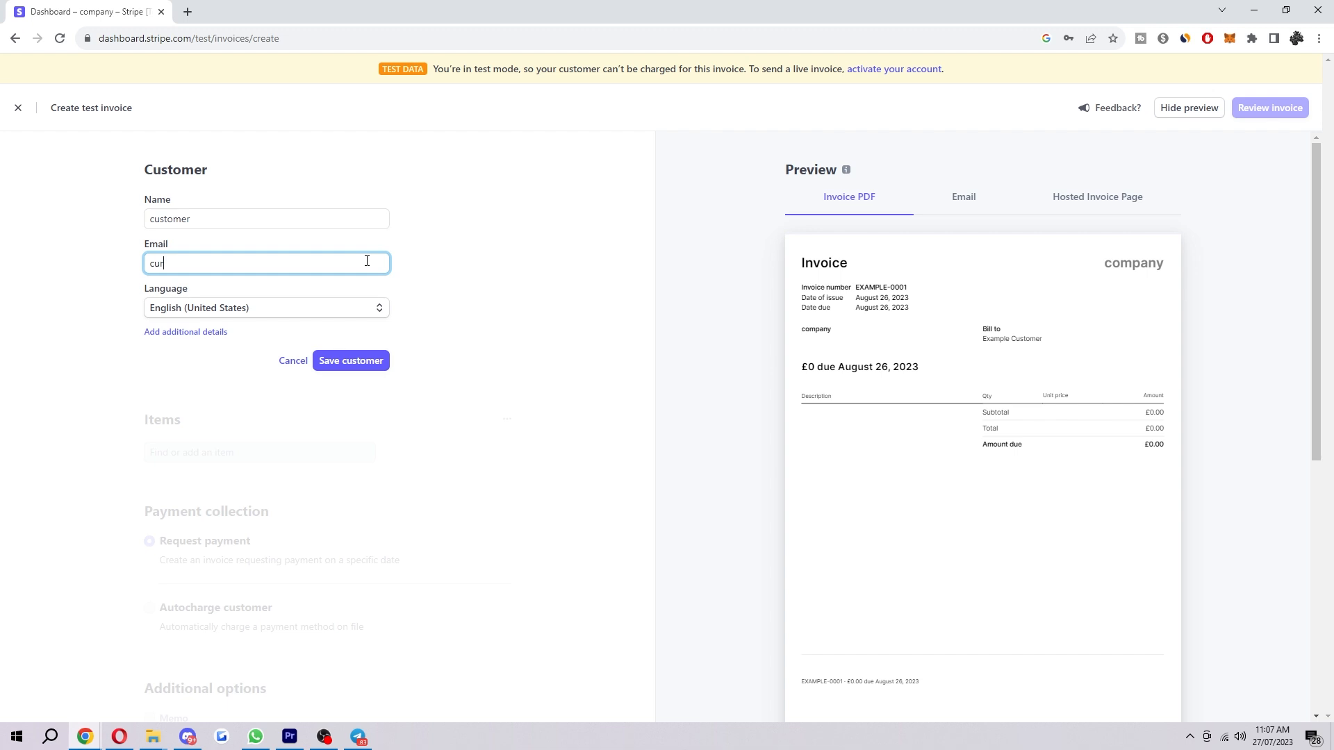
pyautogui.write('customer@s')
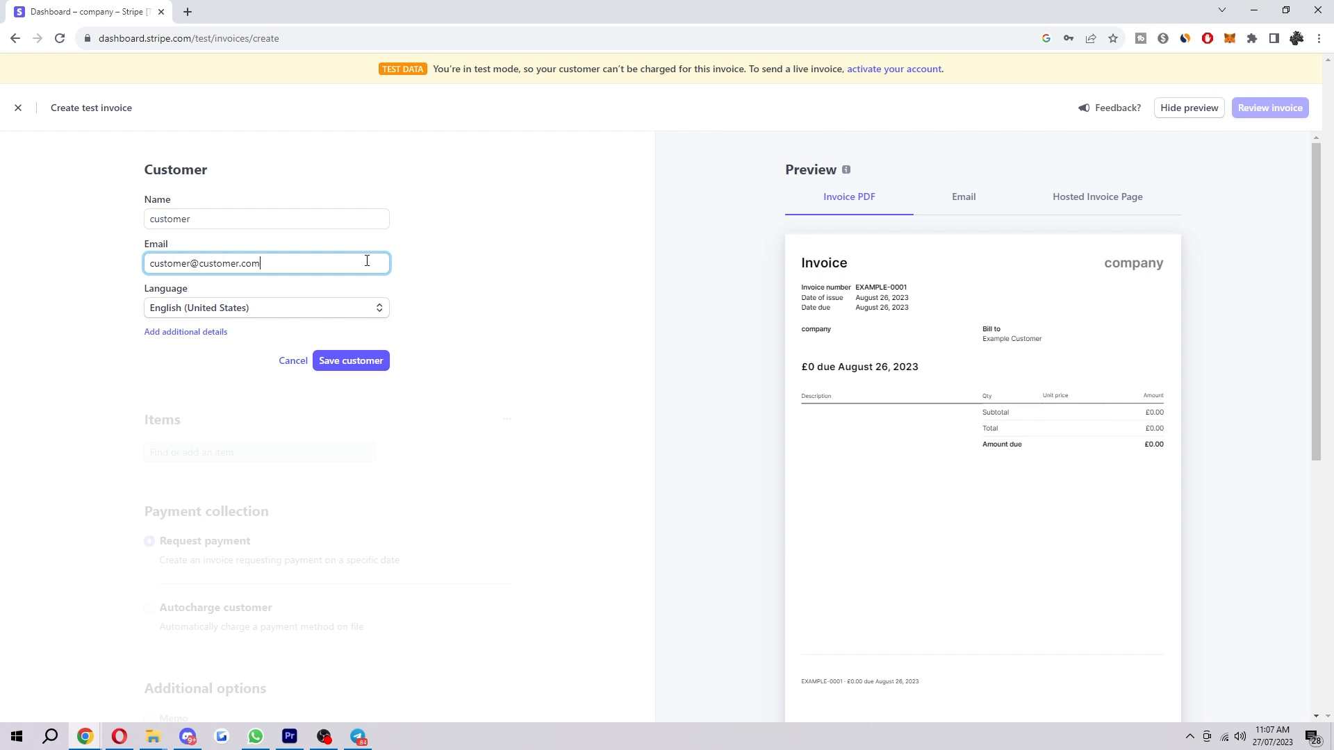
pyautogui.click(350, 360)
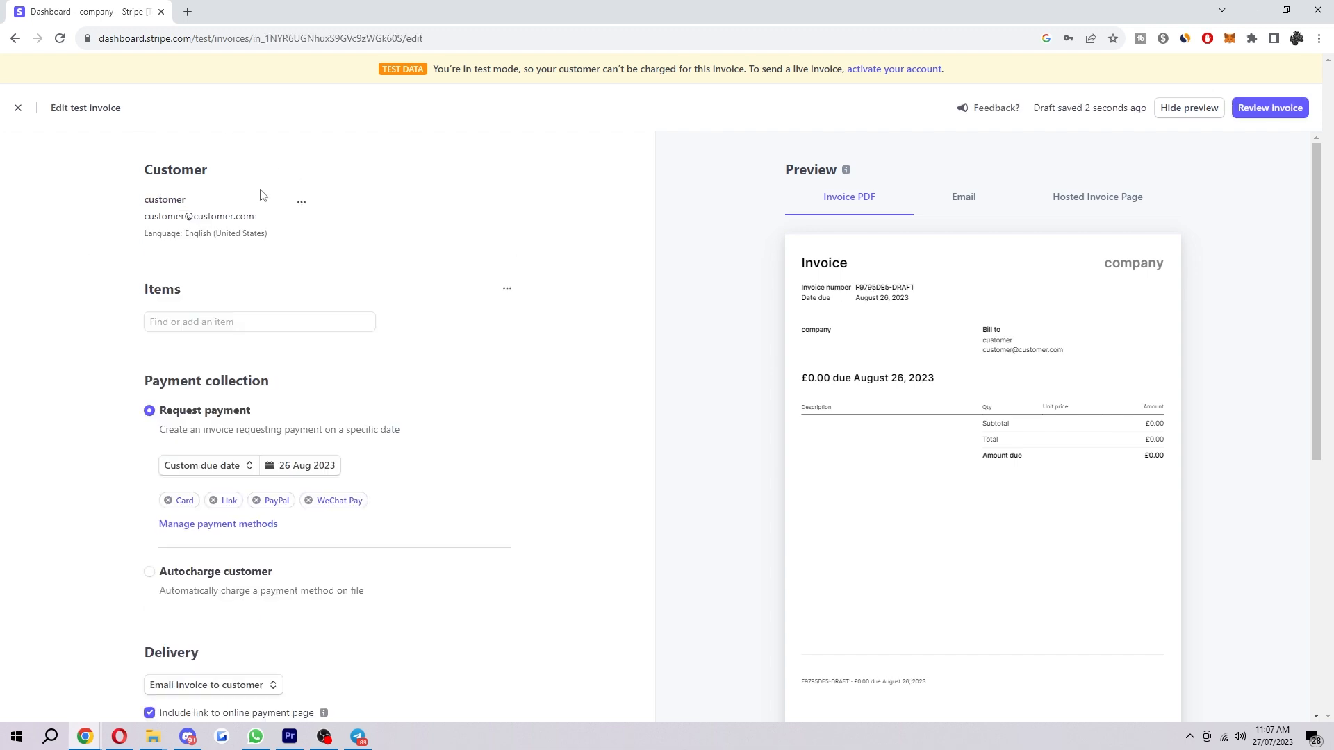
pyautogui.moveTo(329, 331)
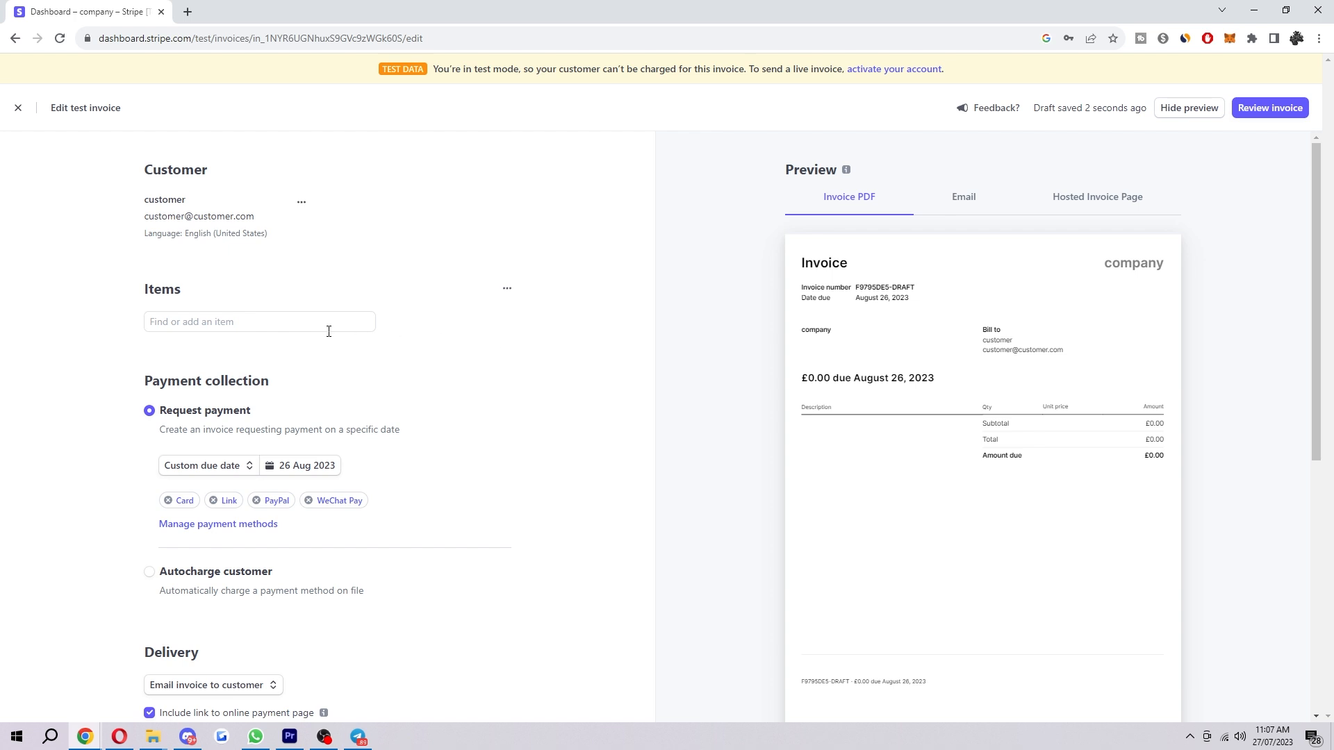
pyautogui.click(258, 321)
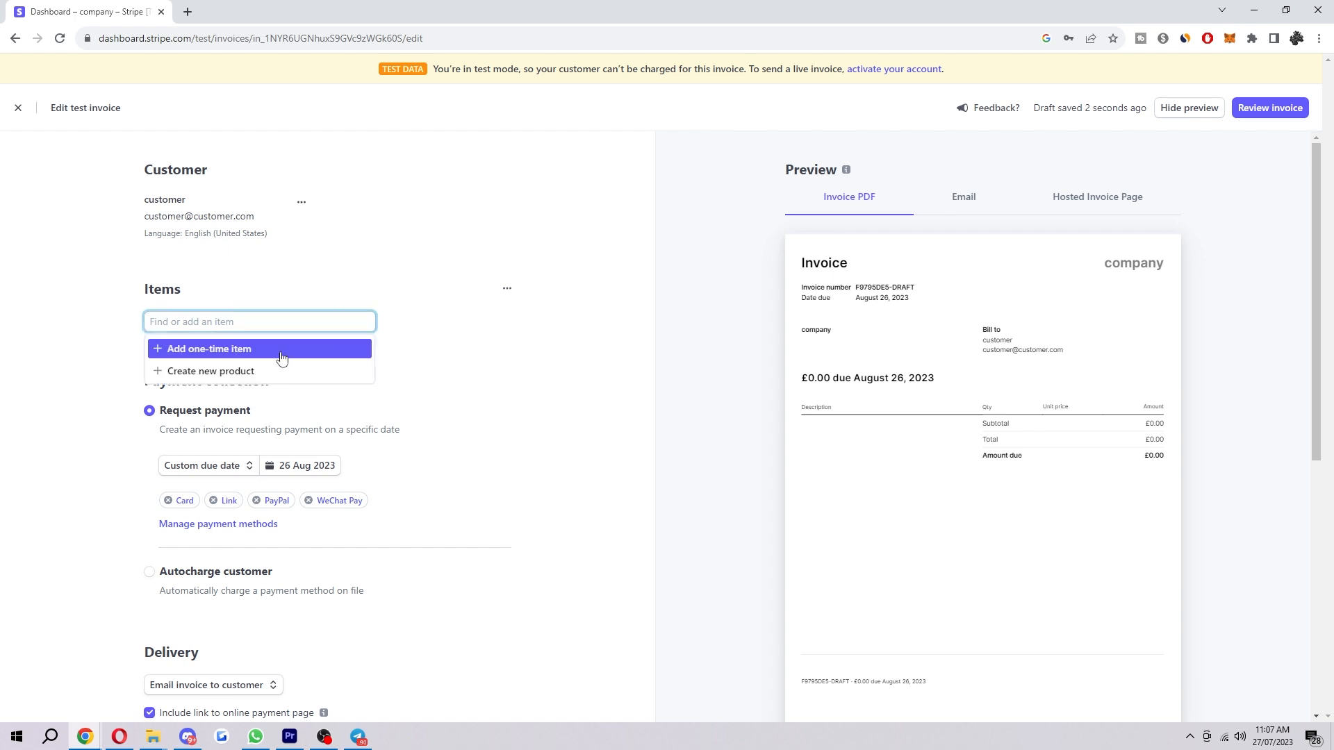
pyautogui.moveTo(244, 364)
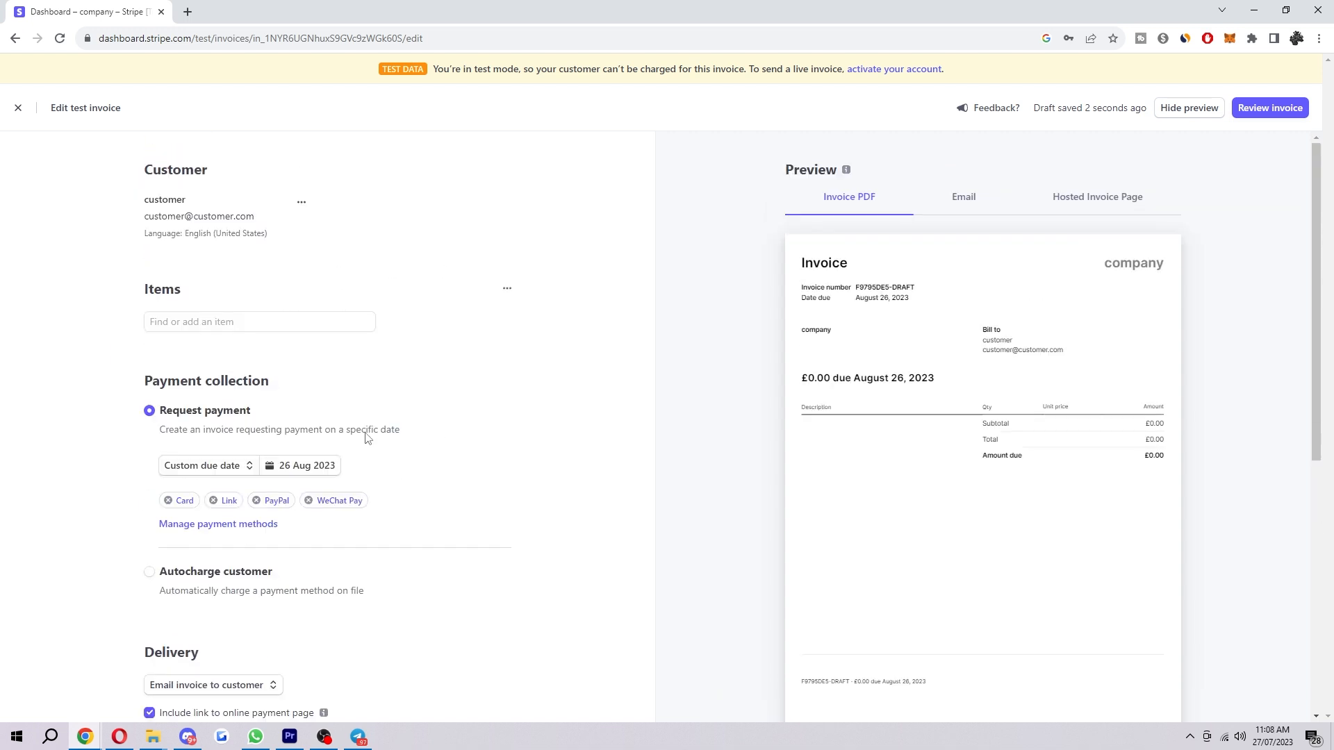
pyautogui.moveTo(262, 425)
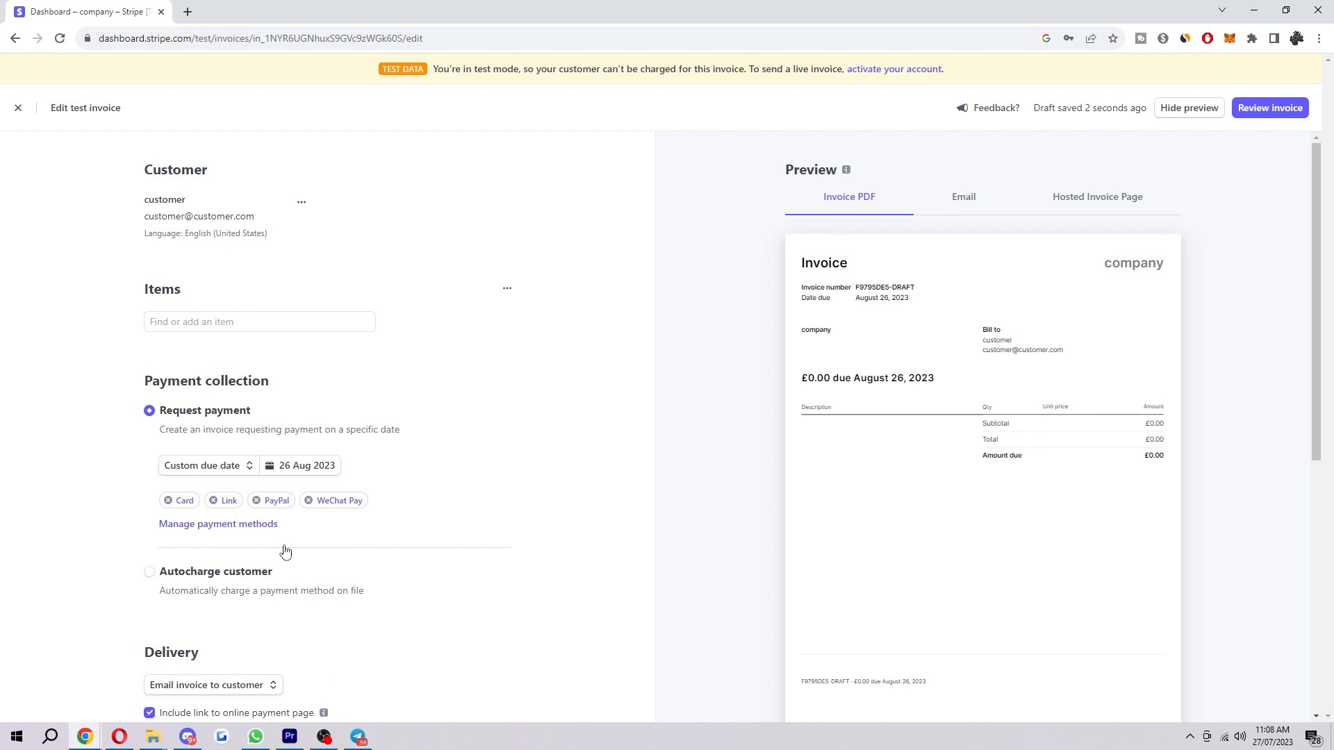
pyautogui.moveTo(292, 444)
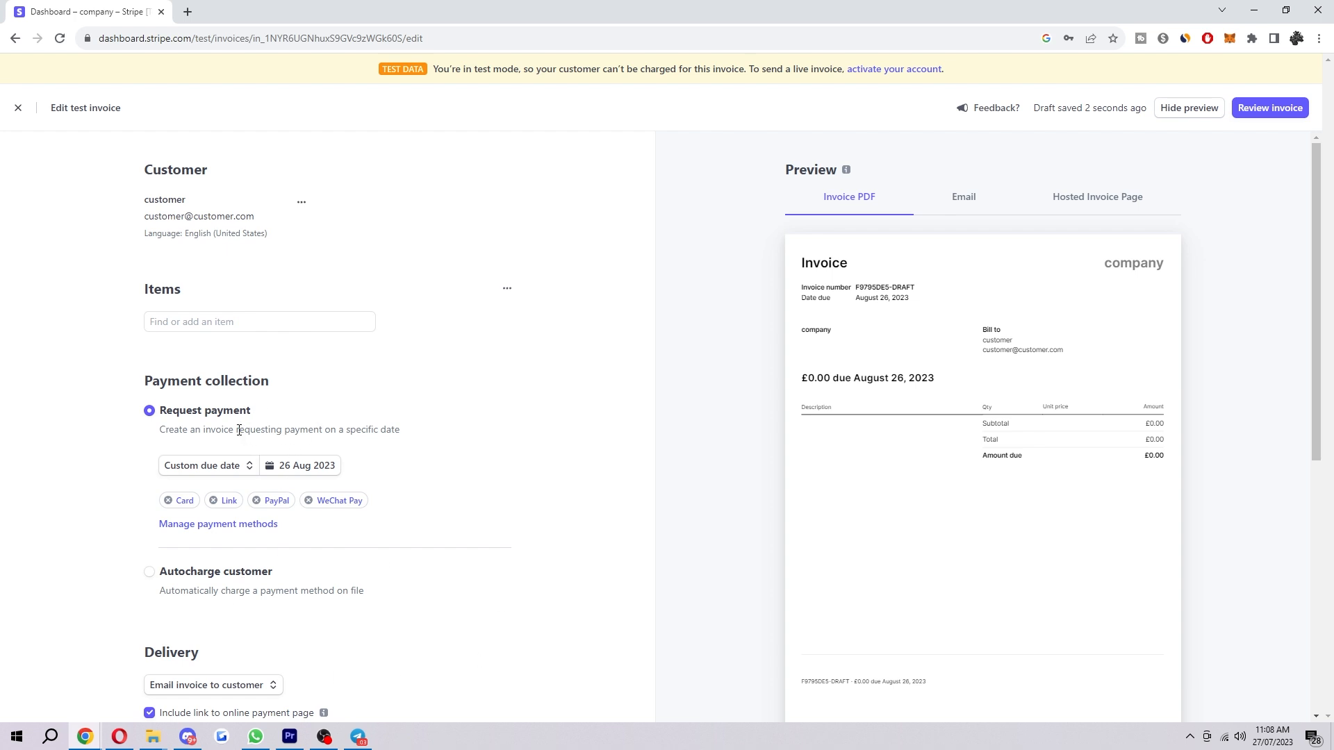
# - Keep Request payment collection with payment due in 30 days, August 26, 2023
pyautogui.click(207, 466)
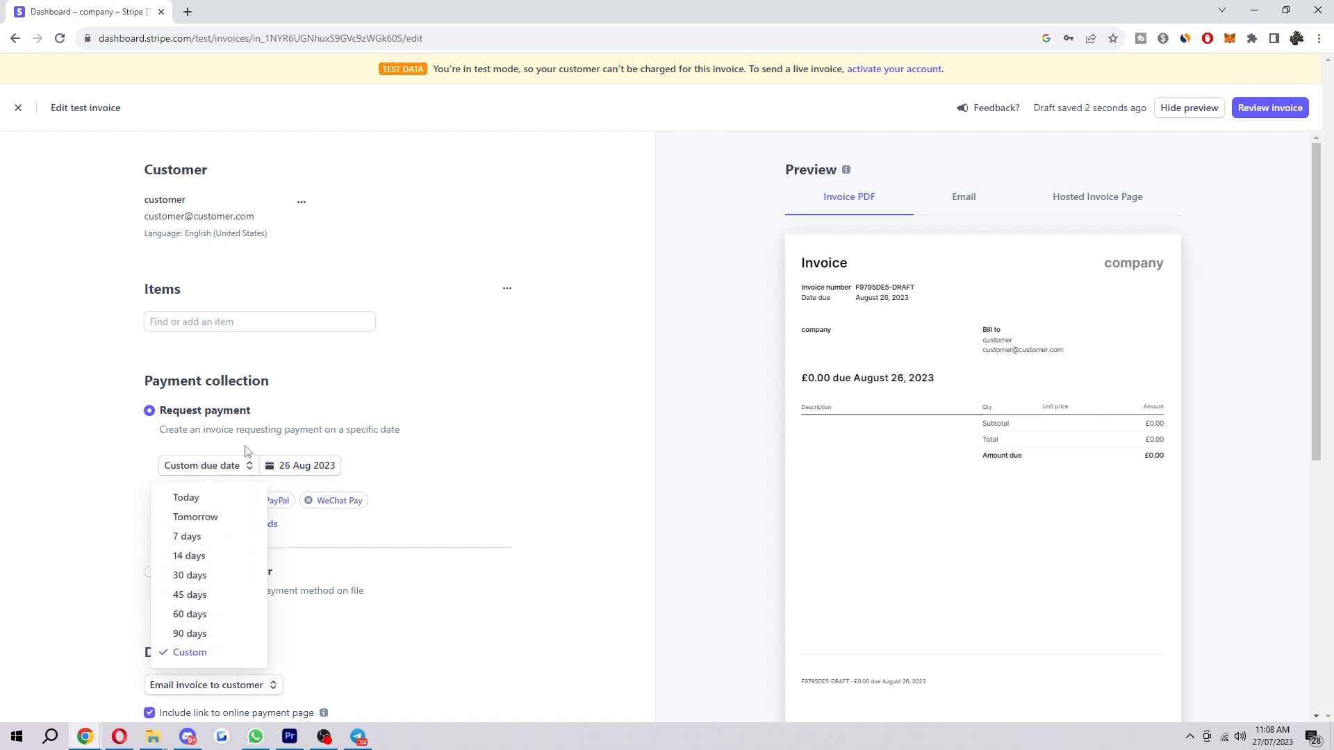
pyautogui.click(306, 466)
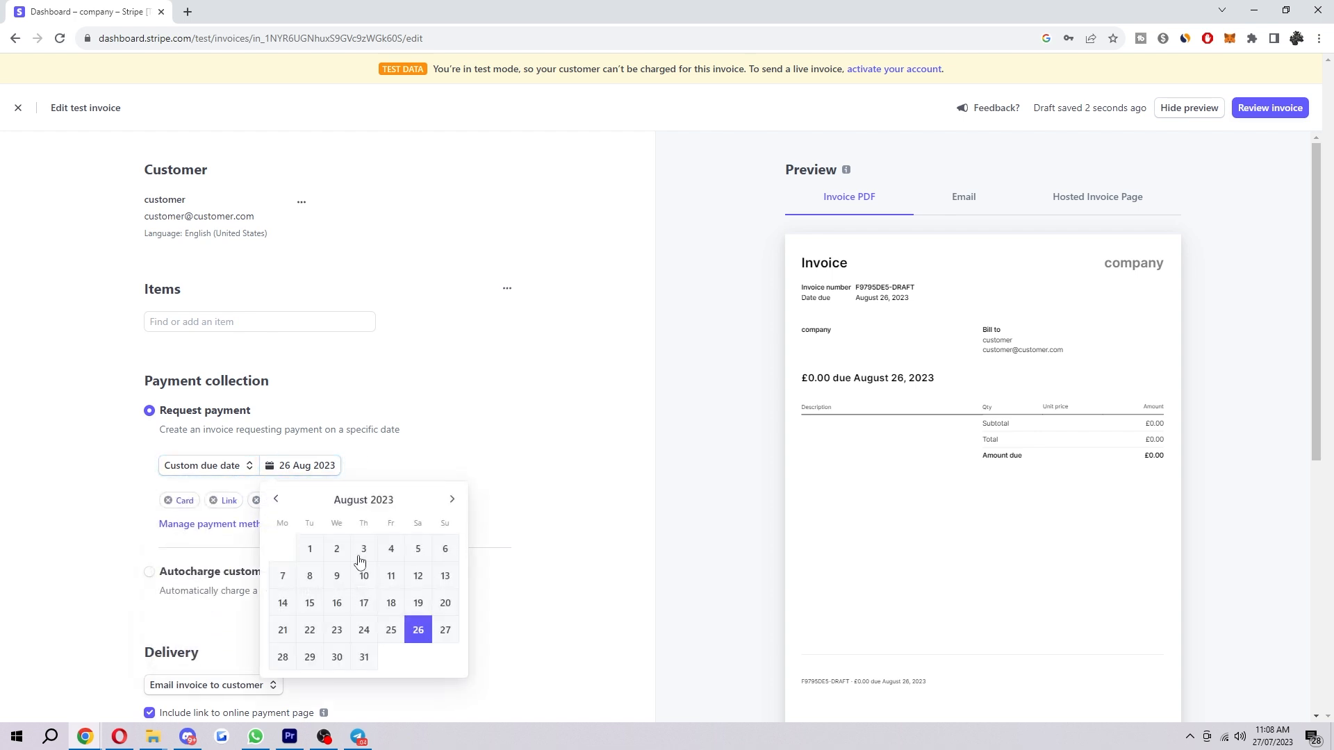
pyautogui.click(418, 630)
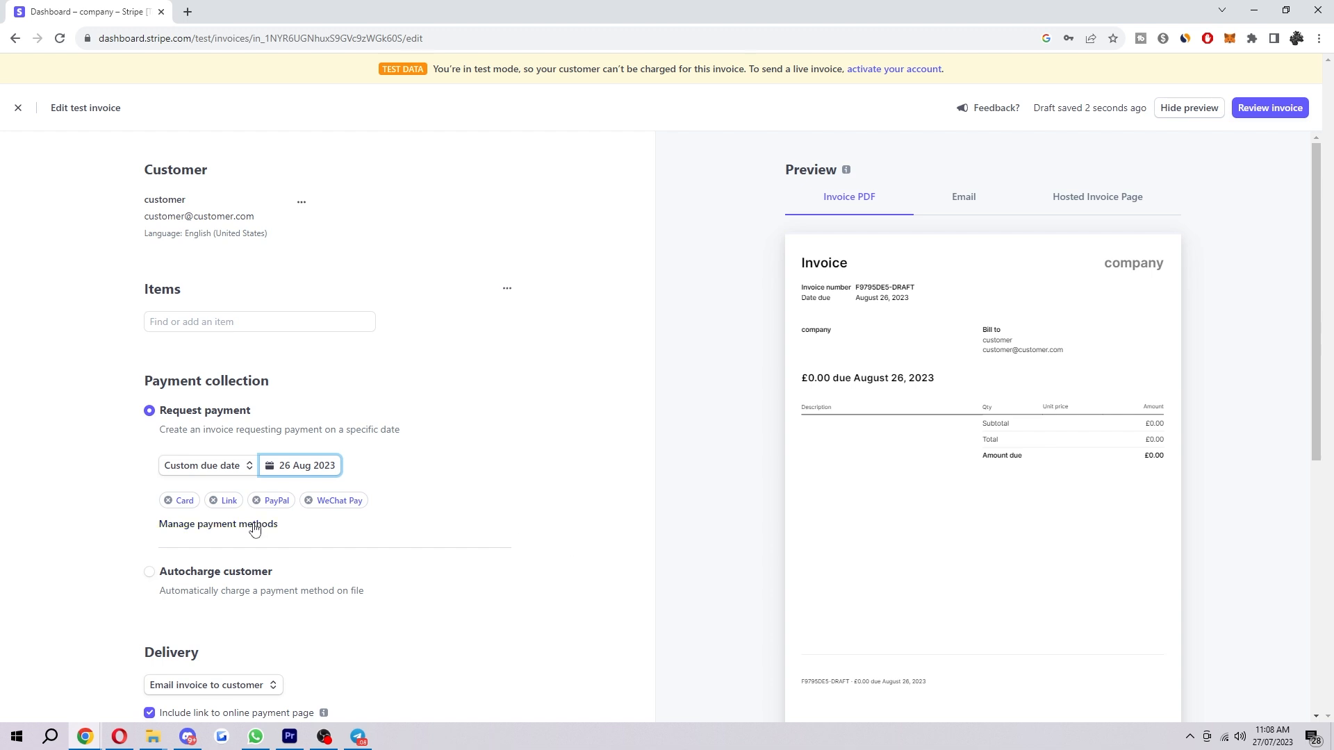
pyautogui.click(150, 571)
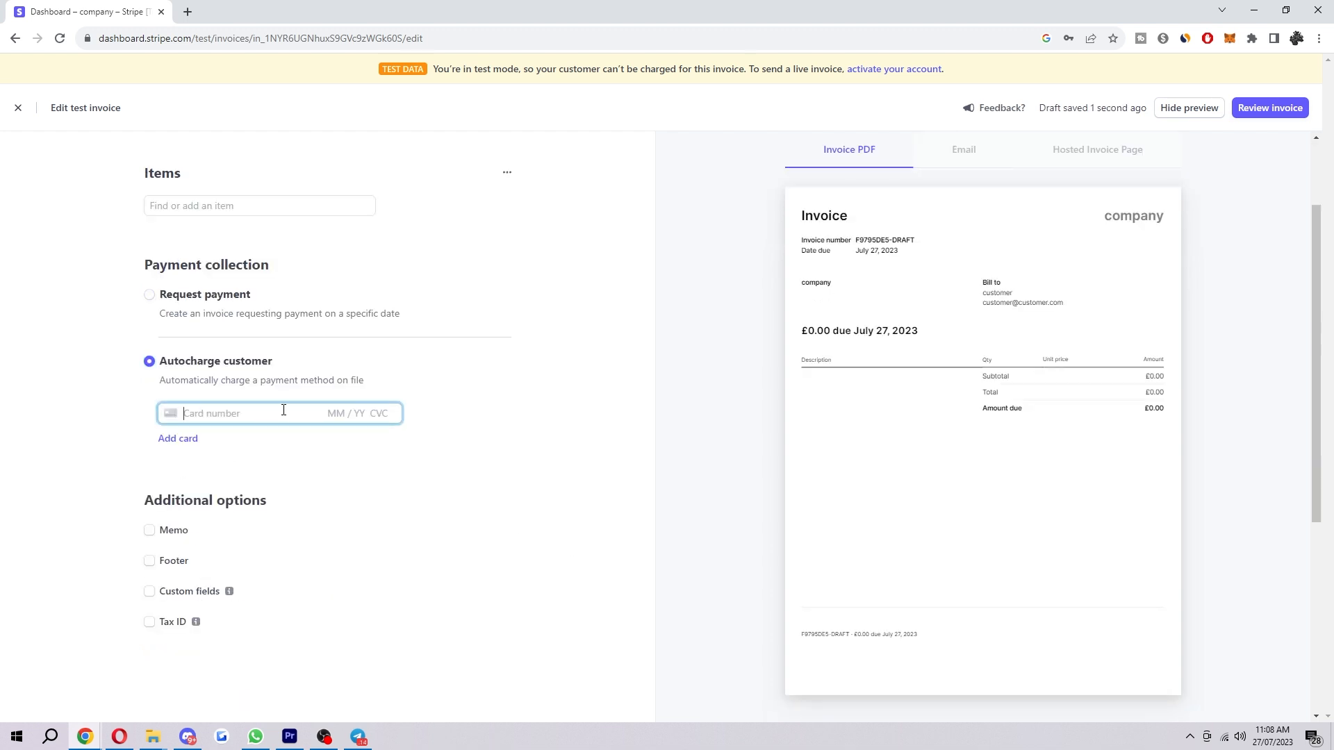
pyautogui.moveTo(366, 468)
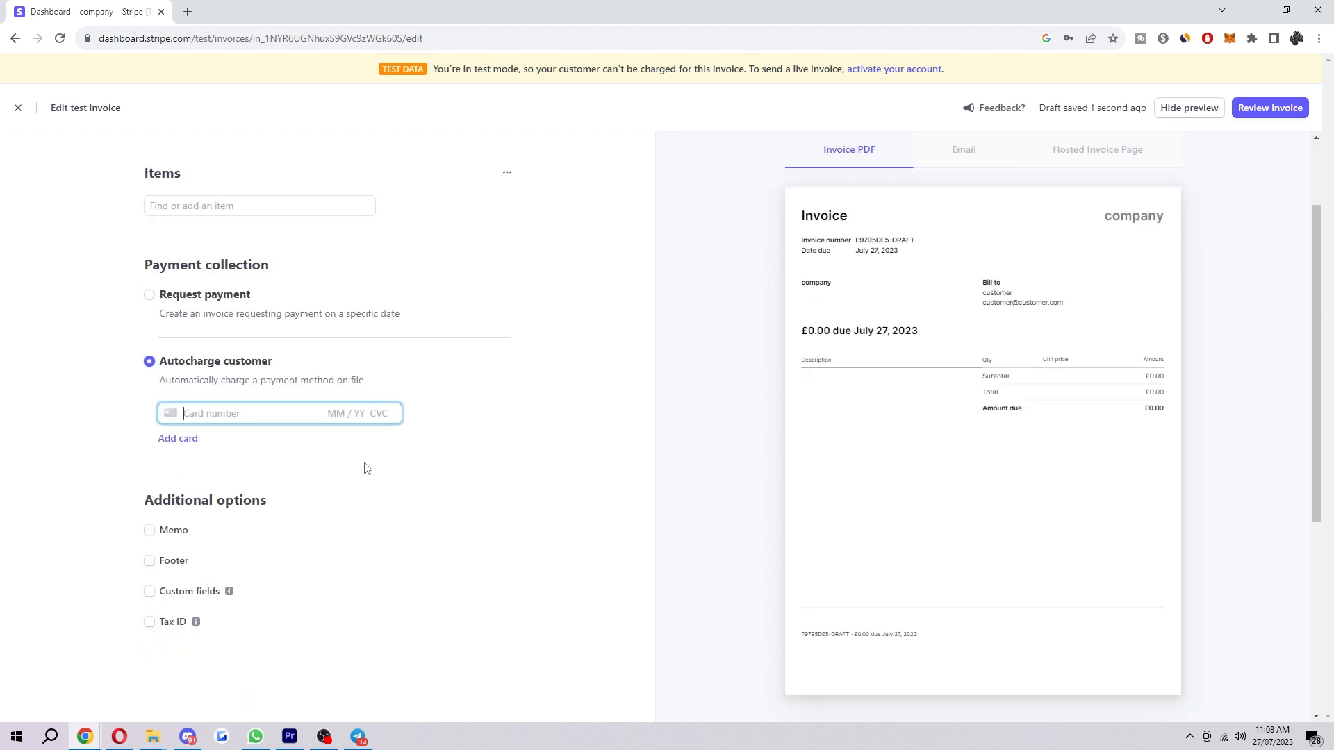
pyautogui.click(148, 293)
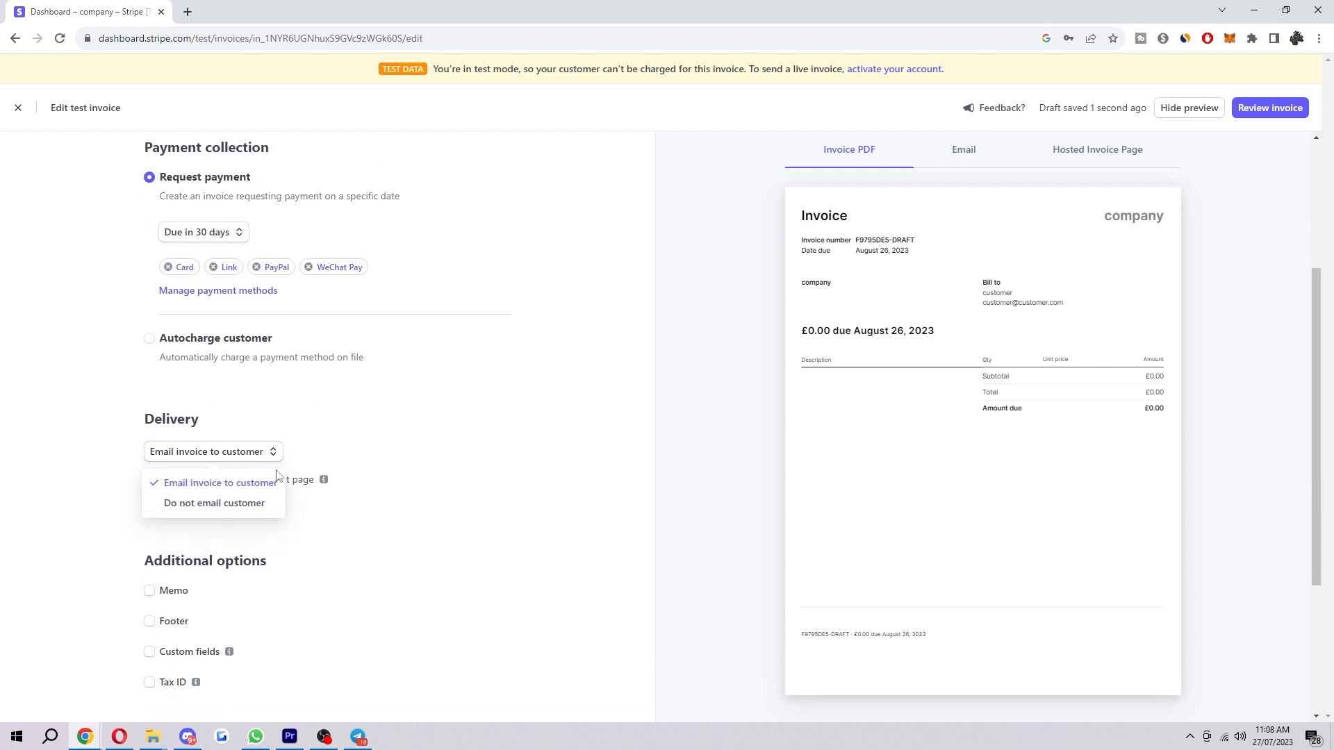
# - Email the invoice to the customer and enable additional recipients
pyautogui.click(218, 482)
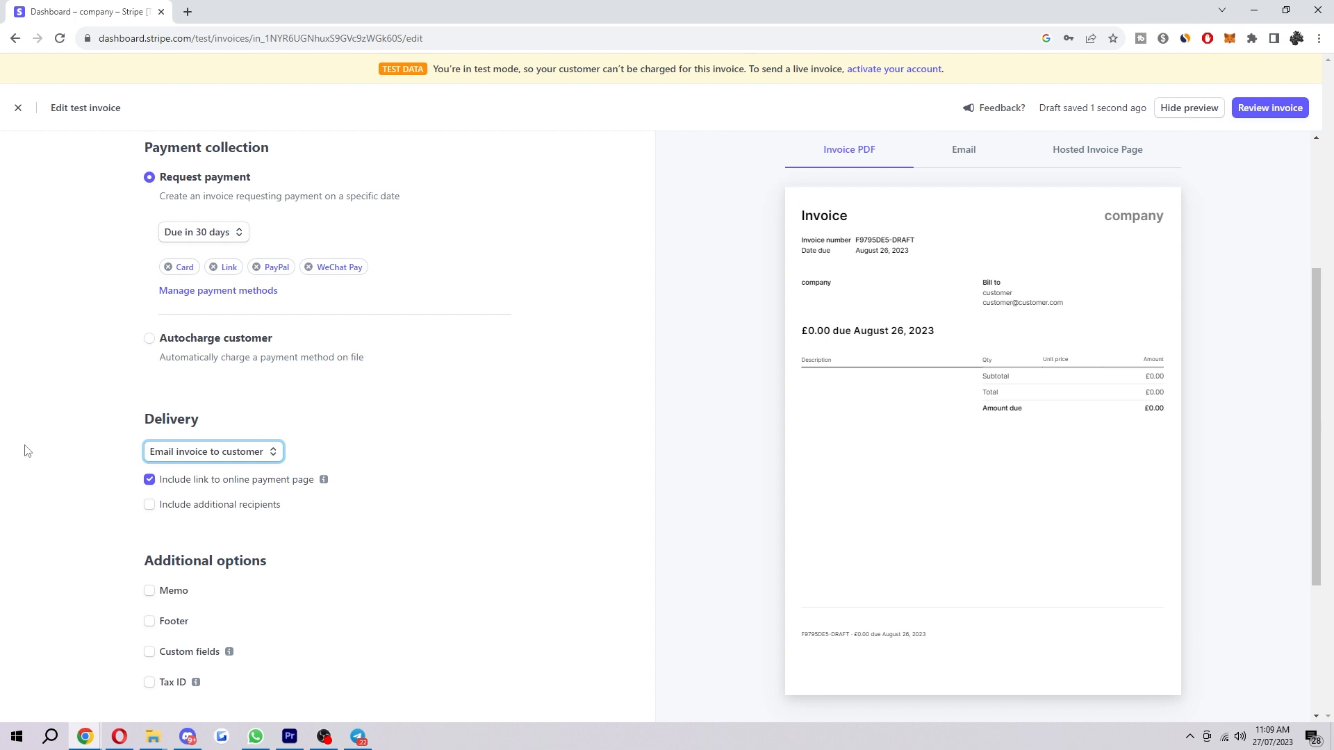
pyautogui.click(149, 504)
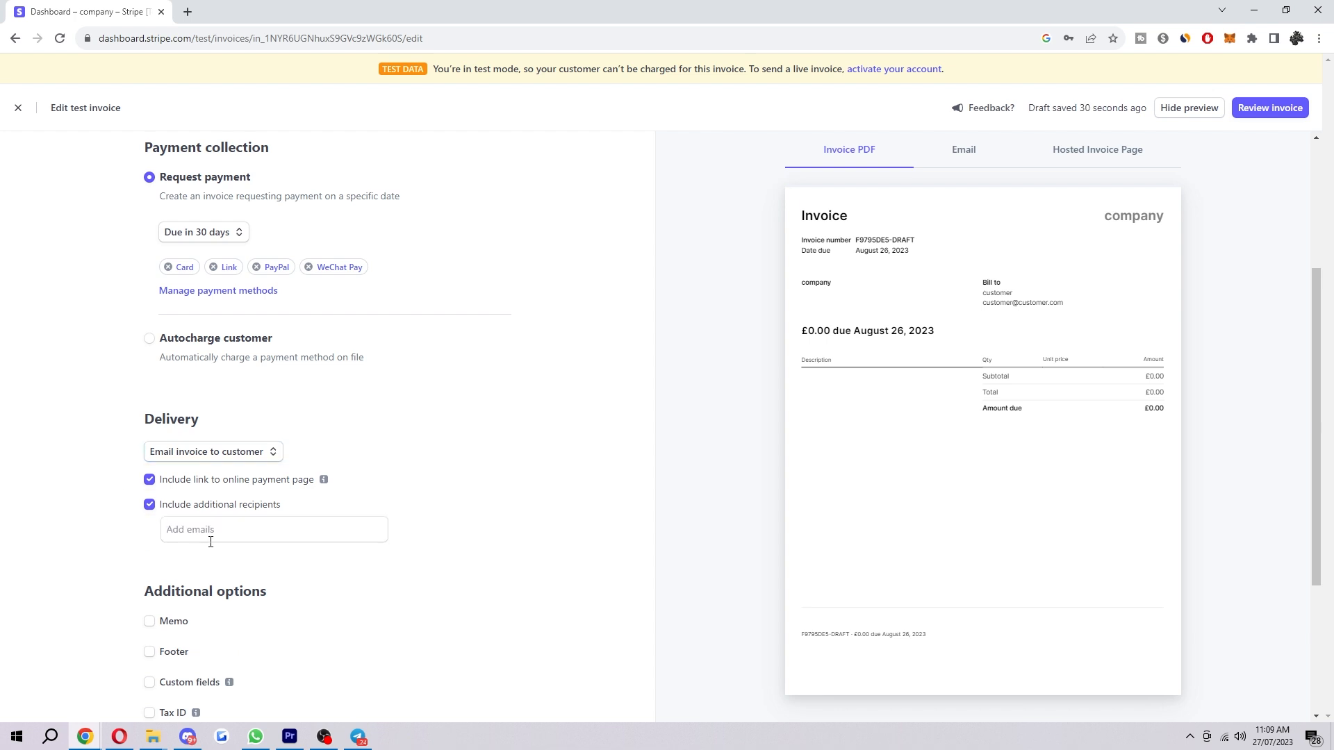
pyautogui.scroll(-3)
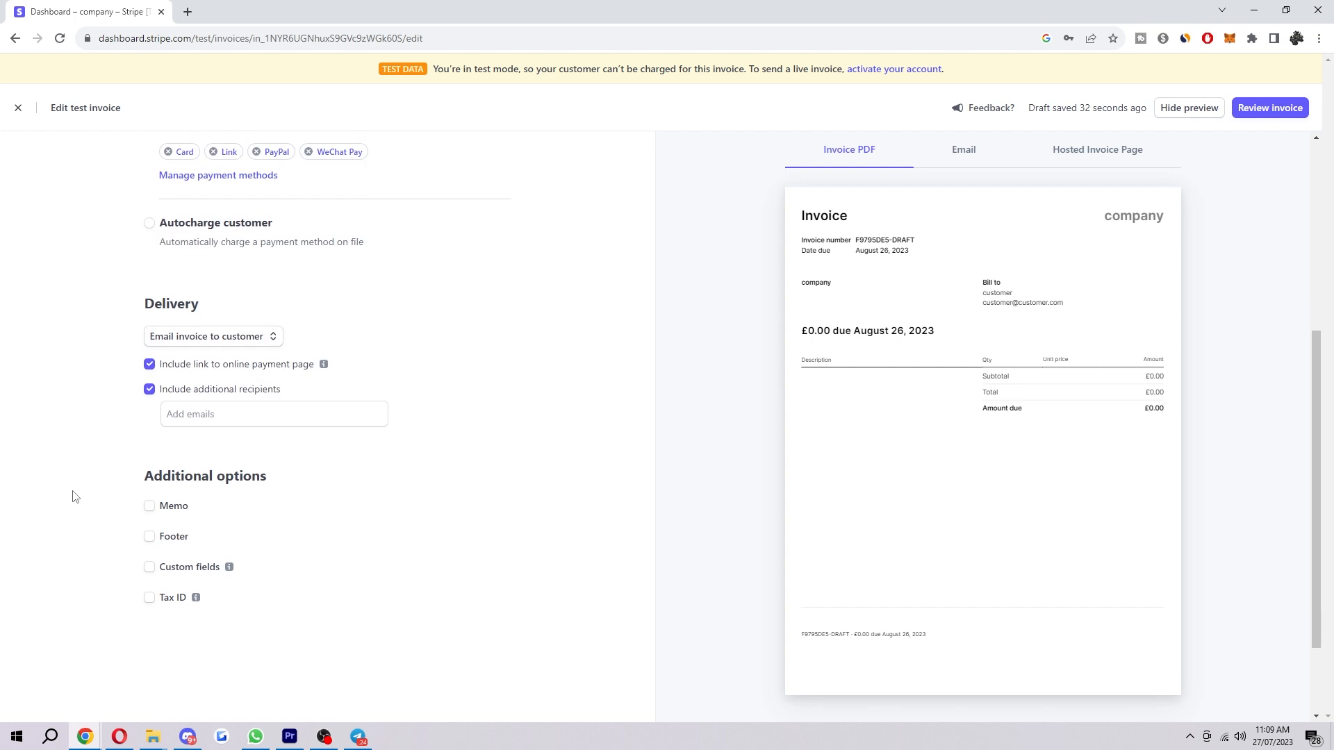
pyautogui.moveTo(162, 507)
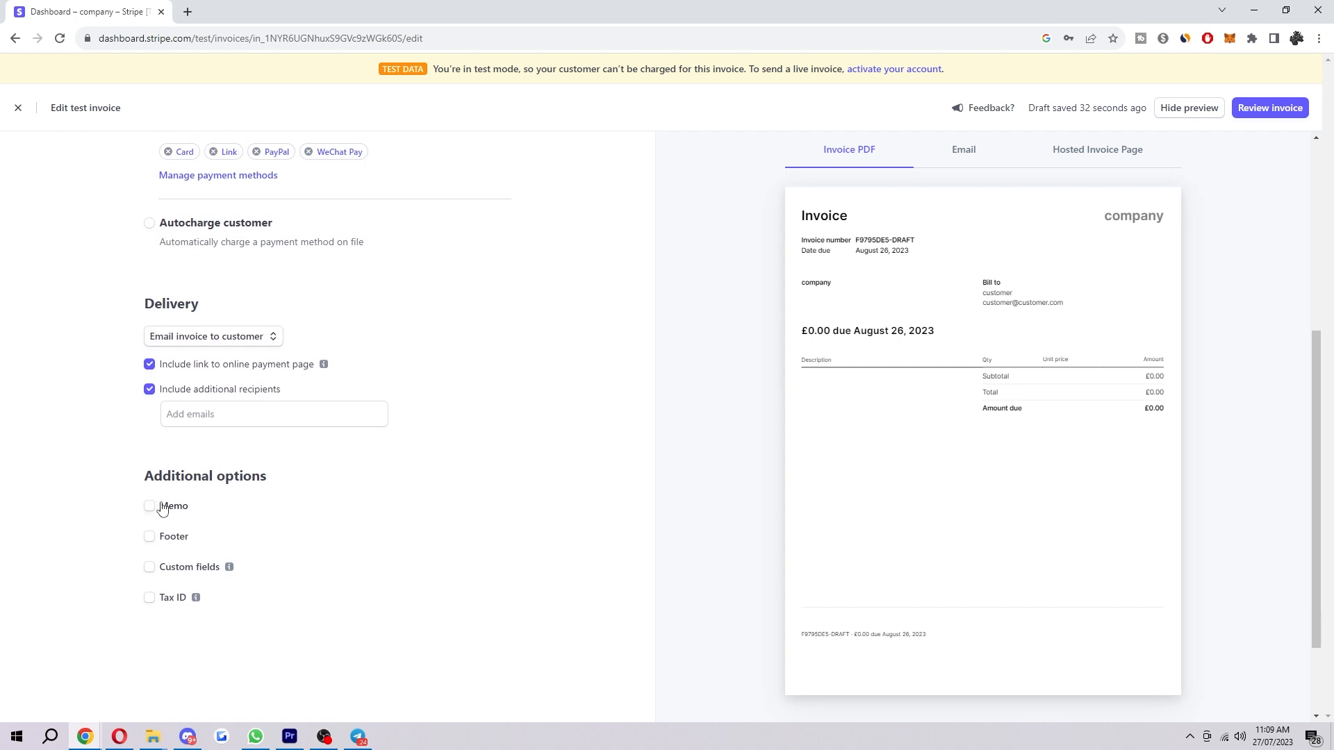
pyautogui.moveTo(260, 517)
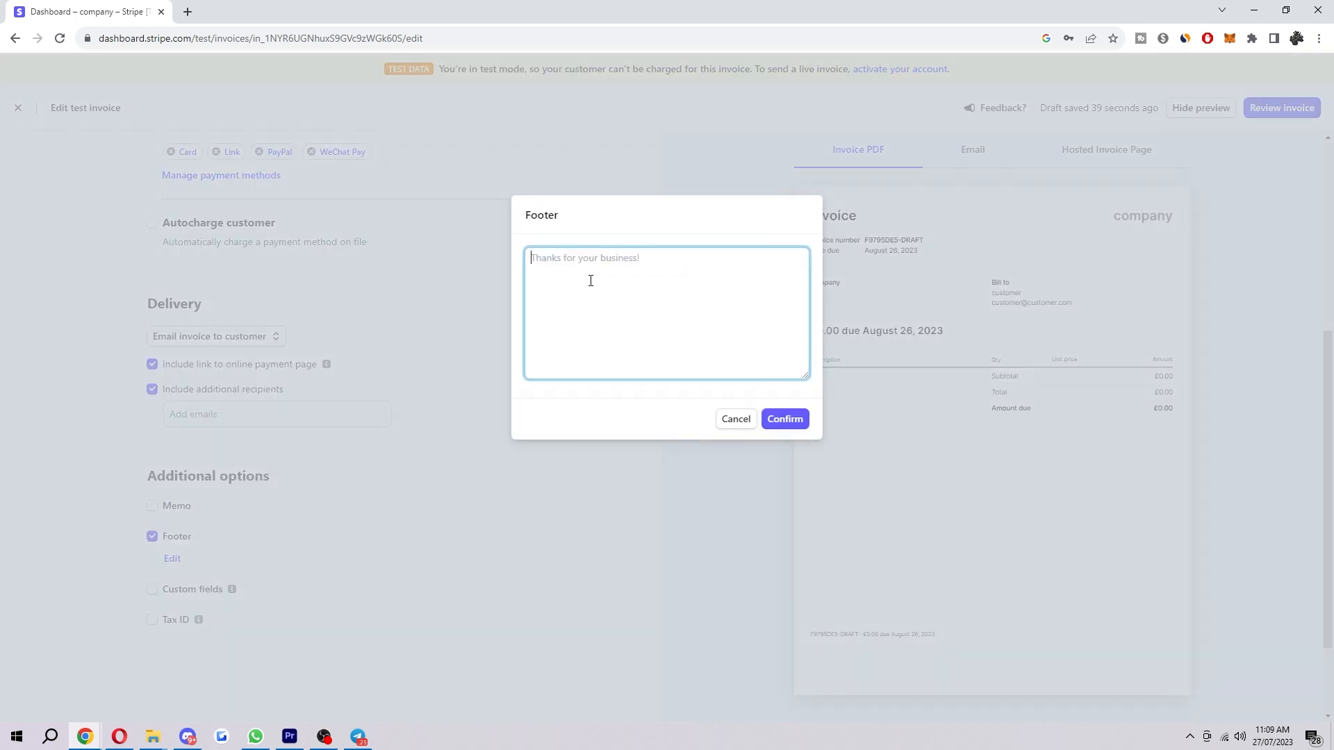
# - Add the footer 'thankyou!' and open the £0.00 send-invoice review
pyautogui.write('than')
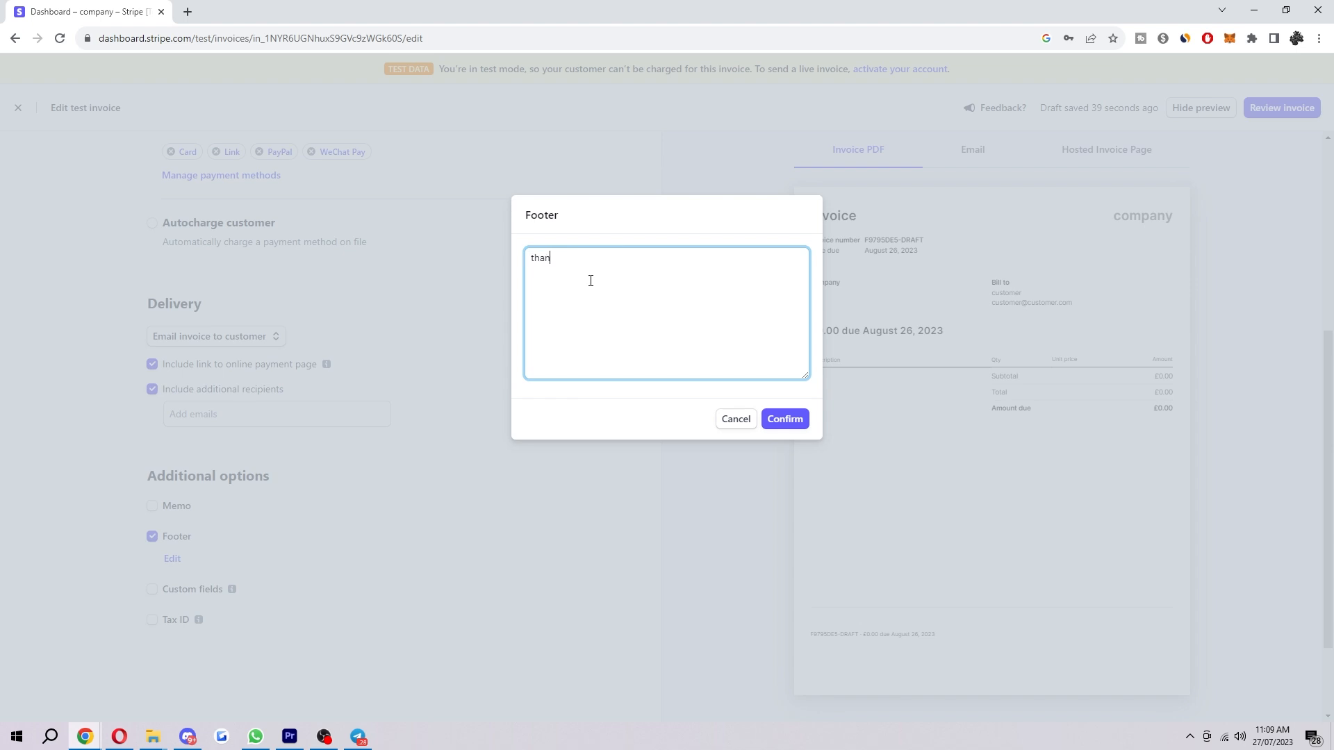
pyautogui.click(783, 418)
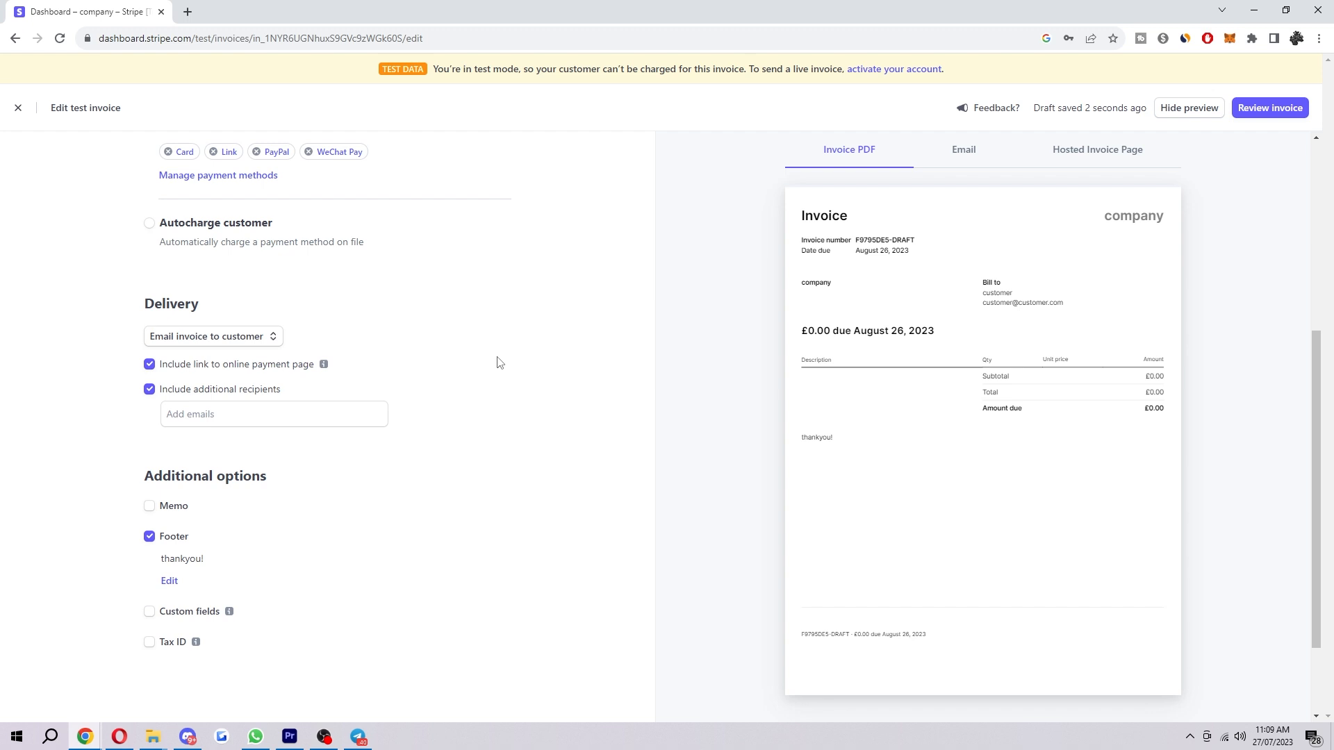
pyautogui.moveTo(692, 15)
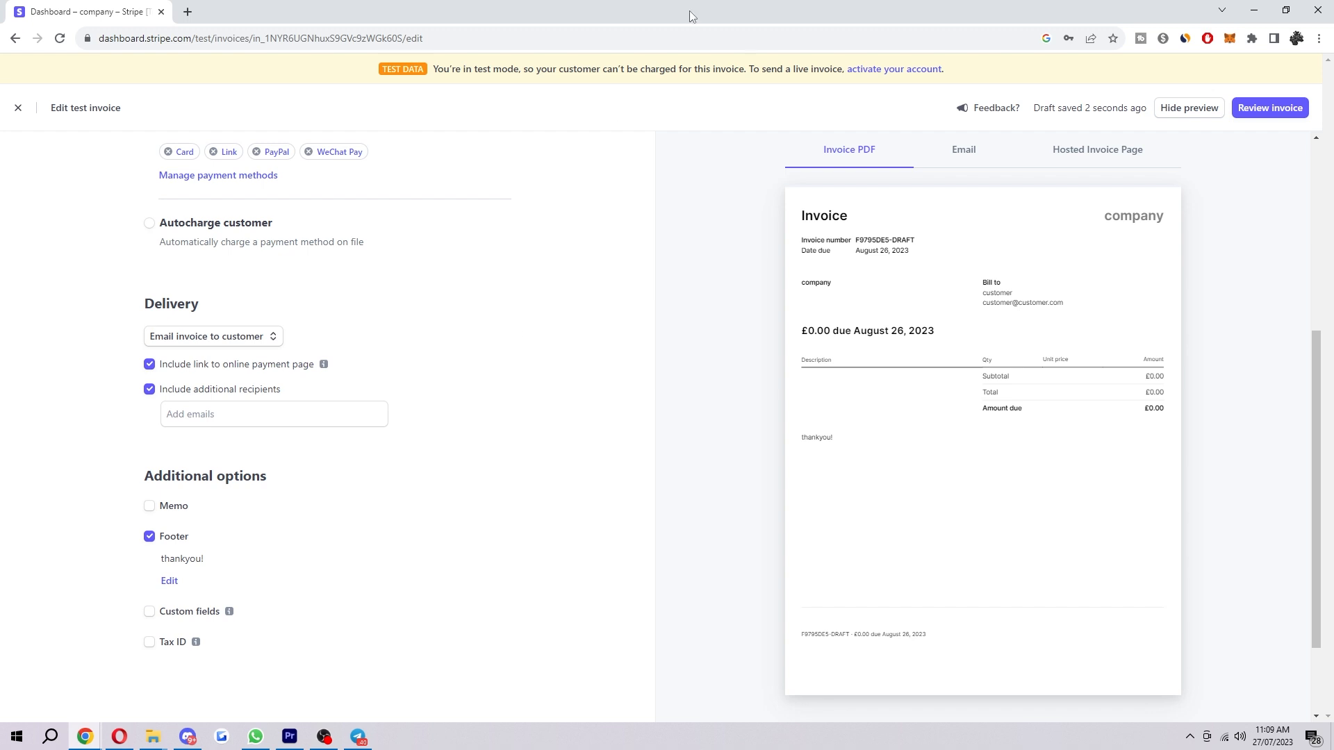
pyautogui.click(1268, 107)
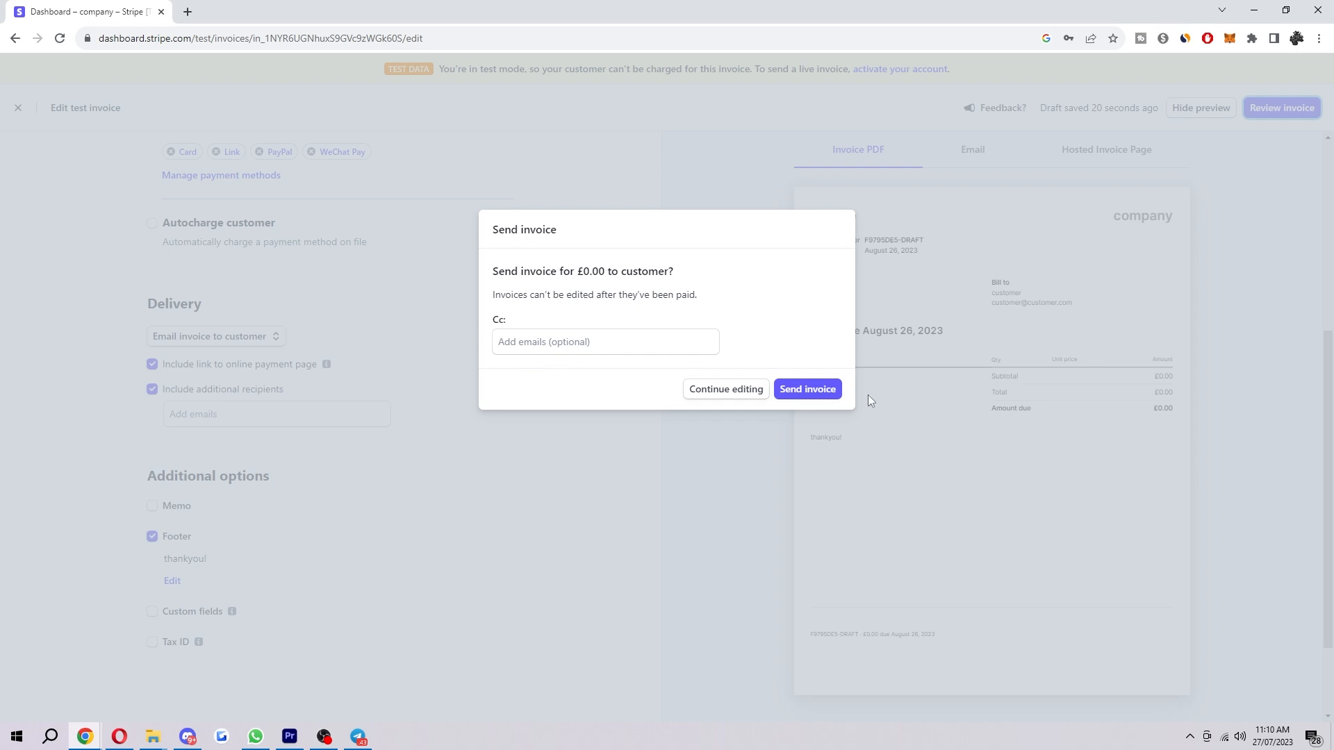
pyautogui.click(724, 389)
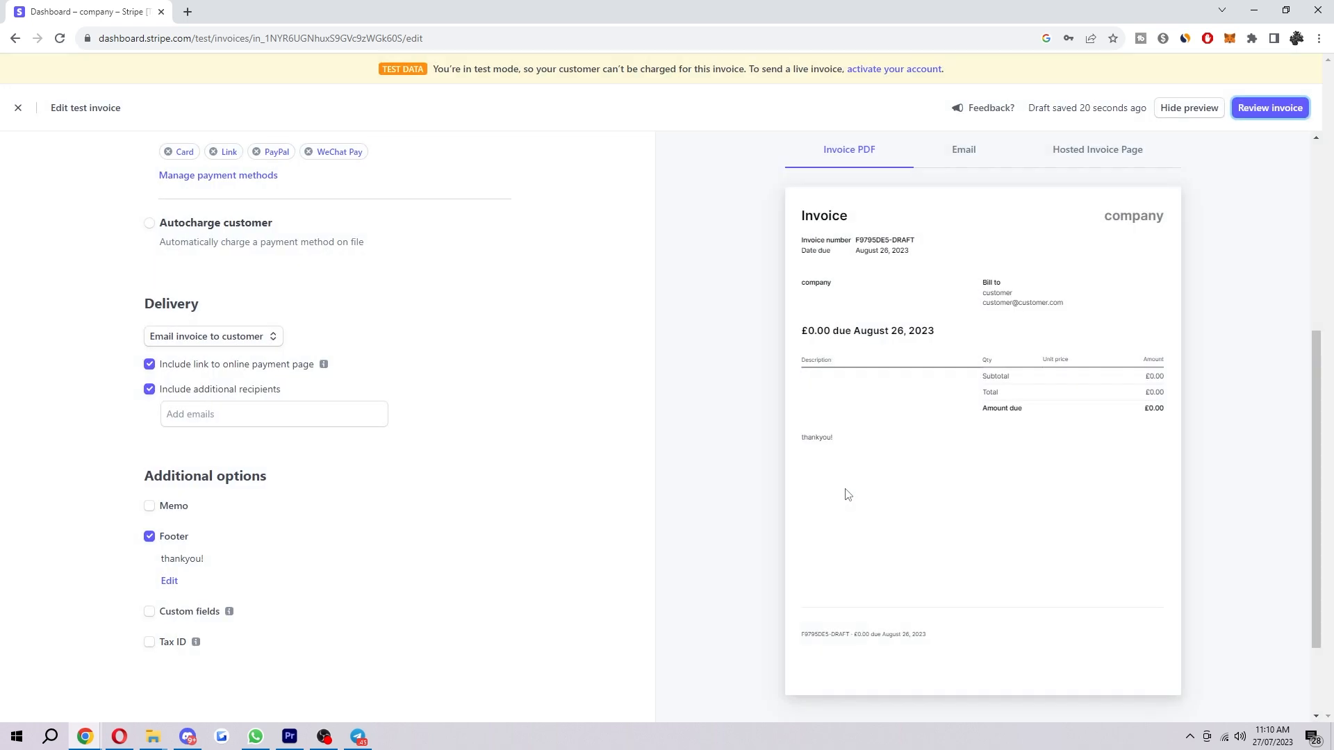